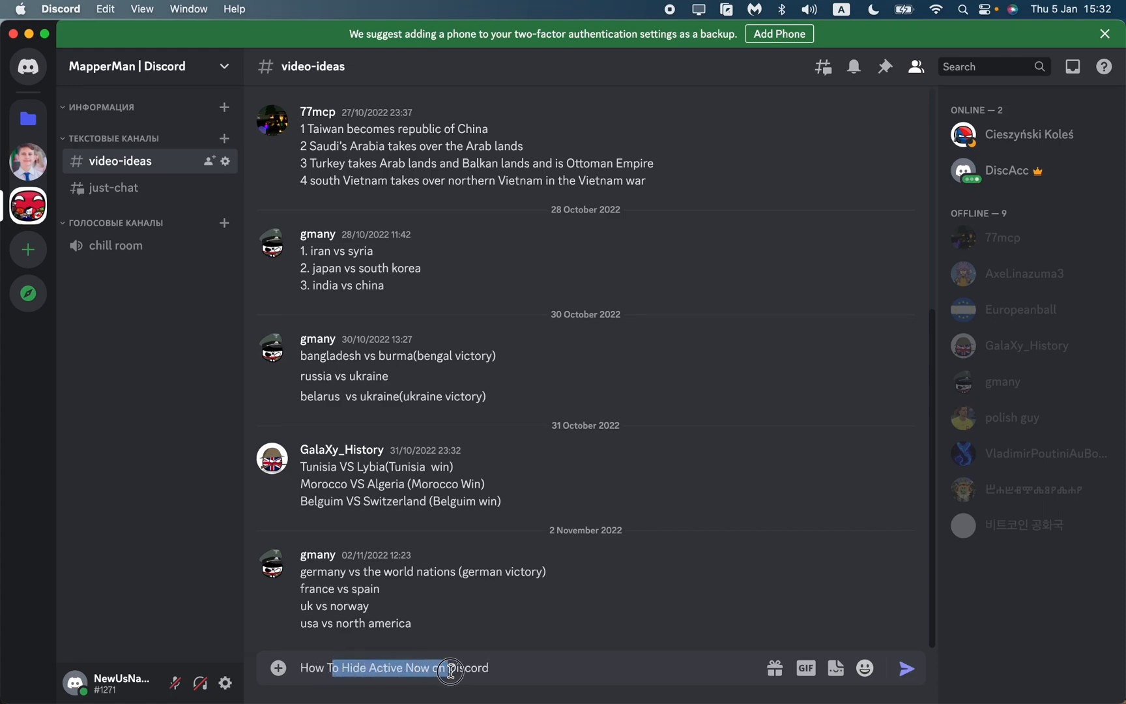
Clear the drafted question from the video-ideas channel's message box.
triple_click(395, 667)
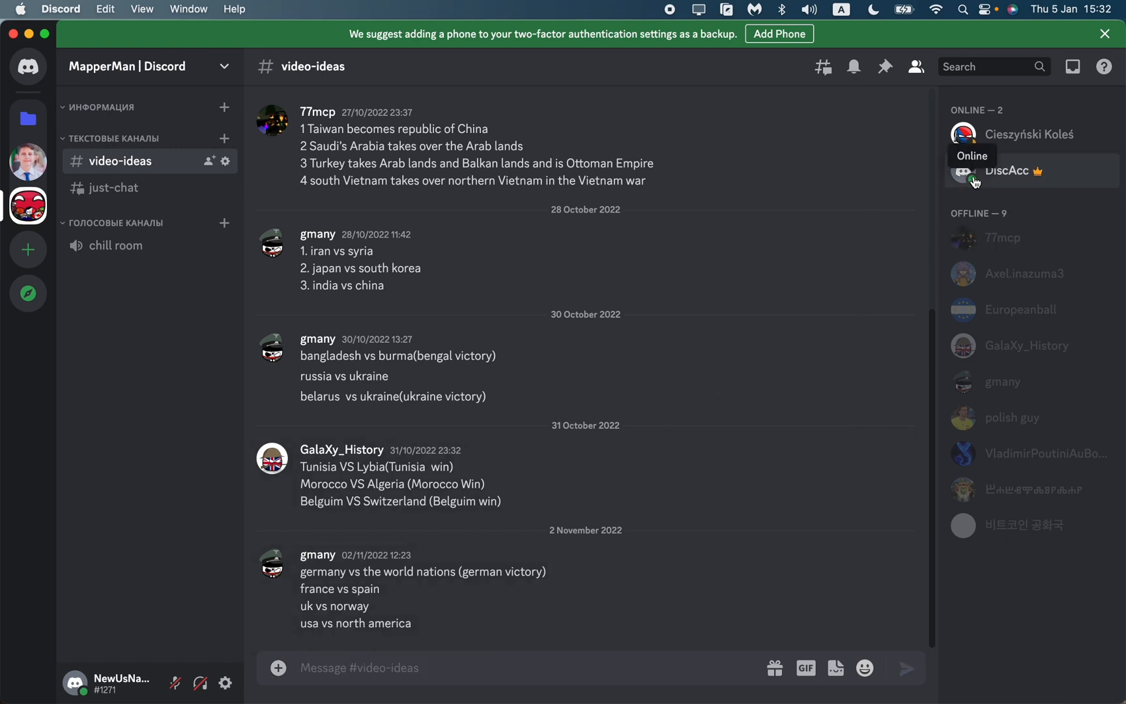
mouse_move(971, 199)
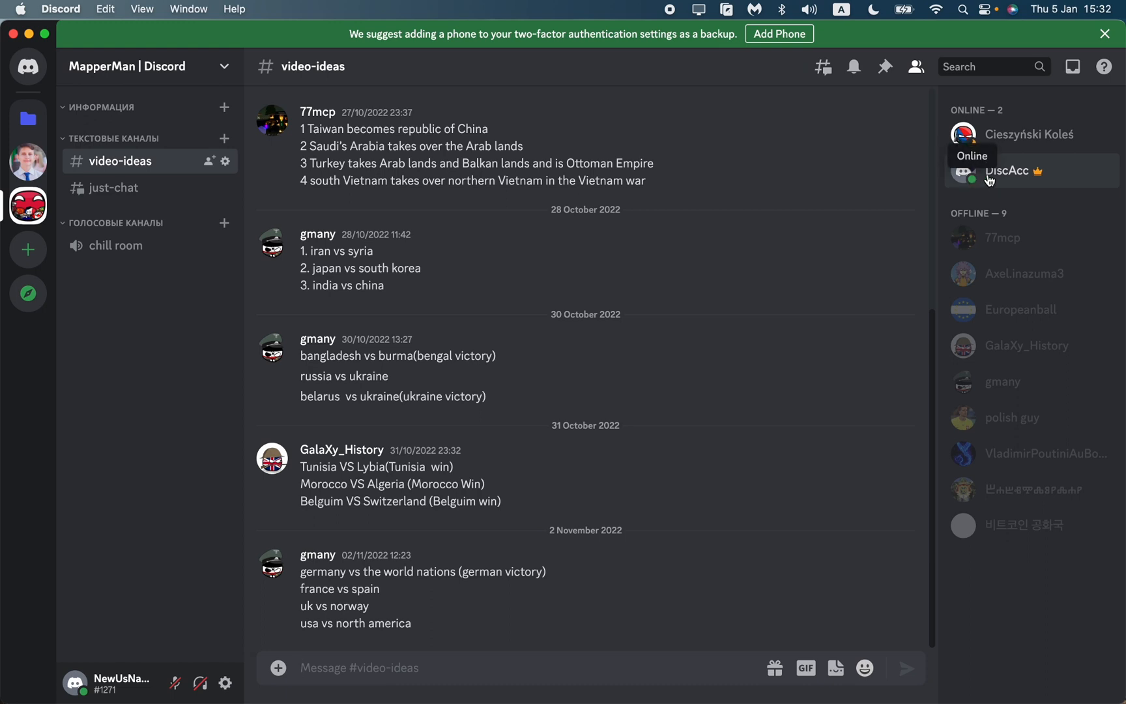
mouse_move(975, 137)
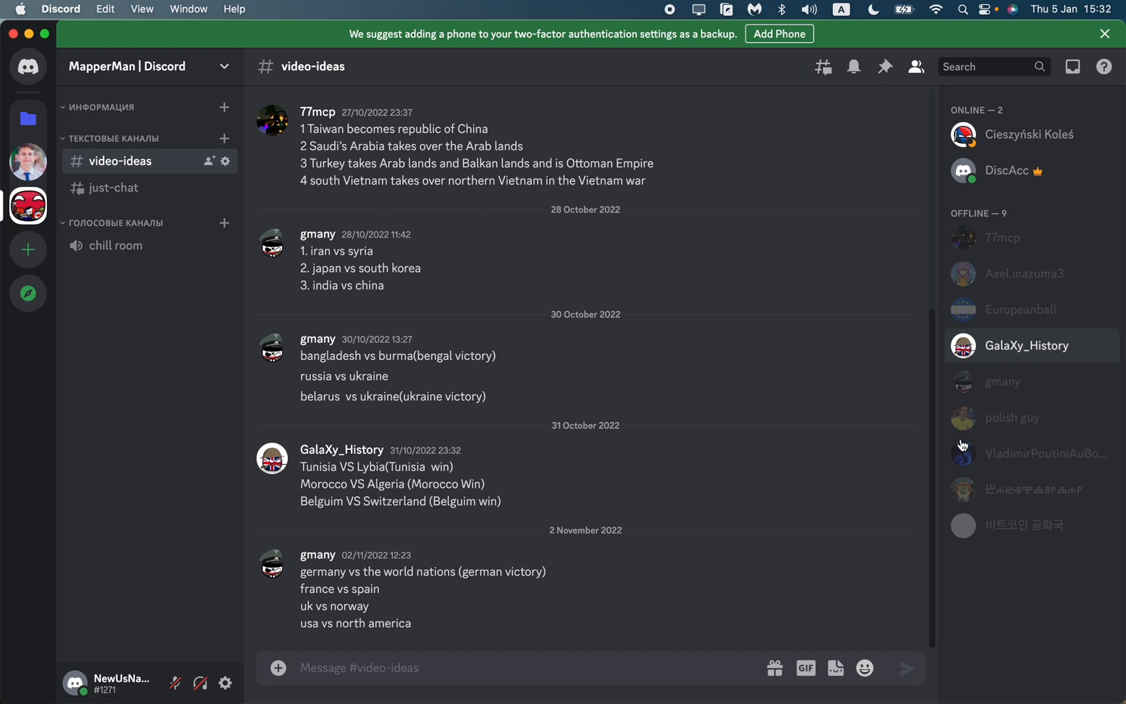
mouse_move(475, 356)
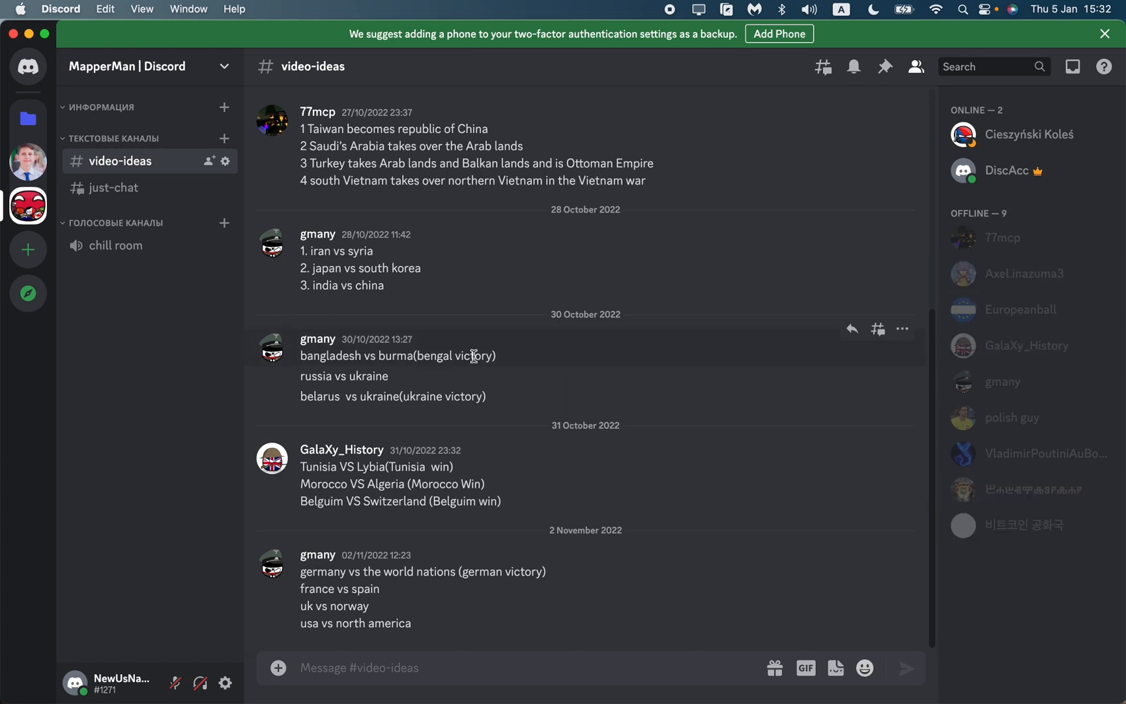
mouse_move(198, 375)
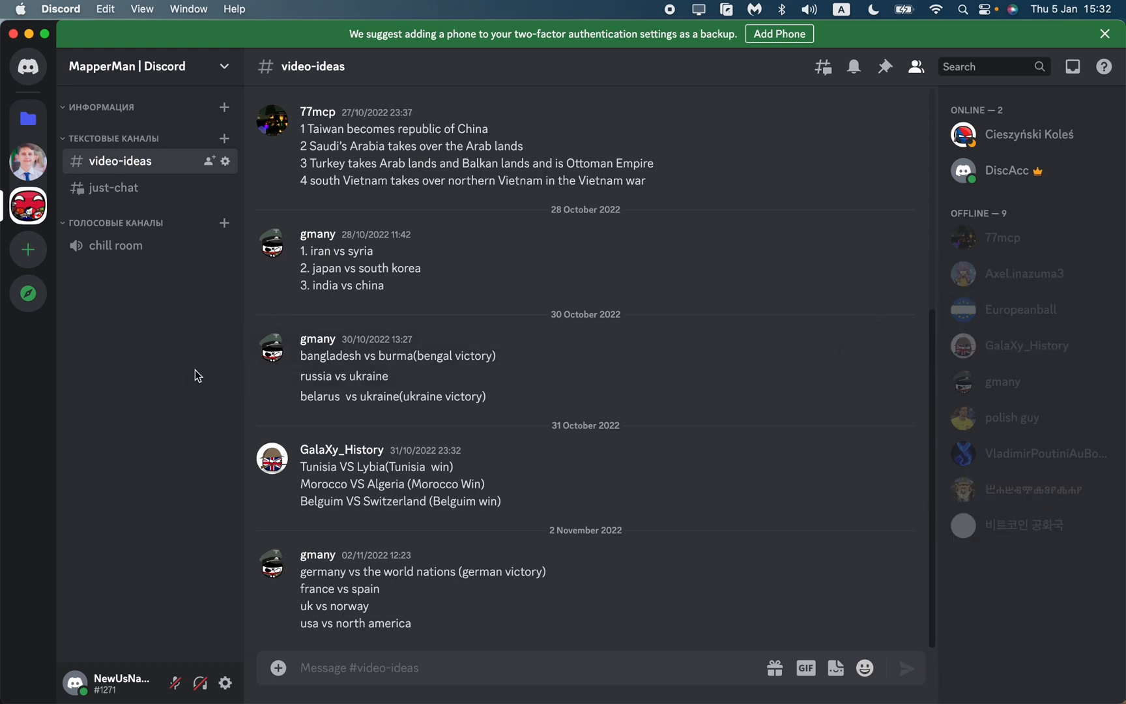
mouse_move(192, 375)
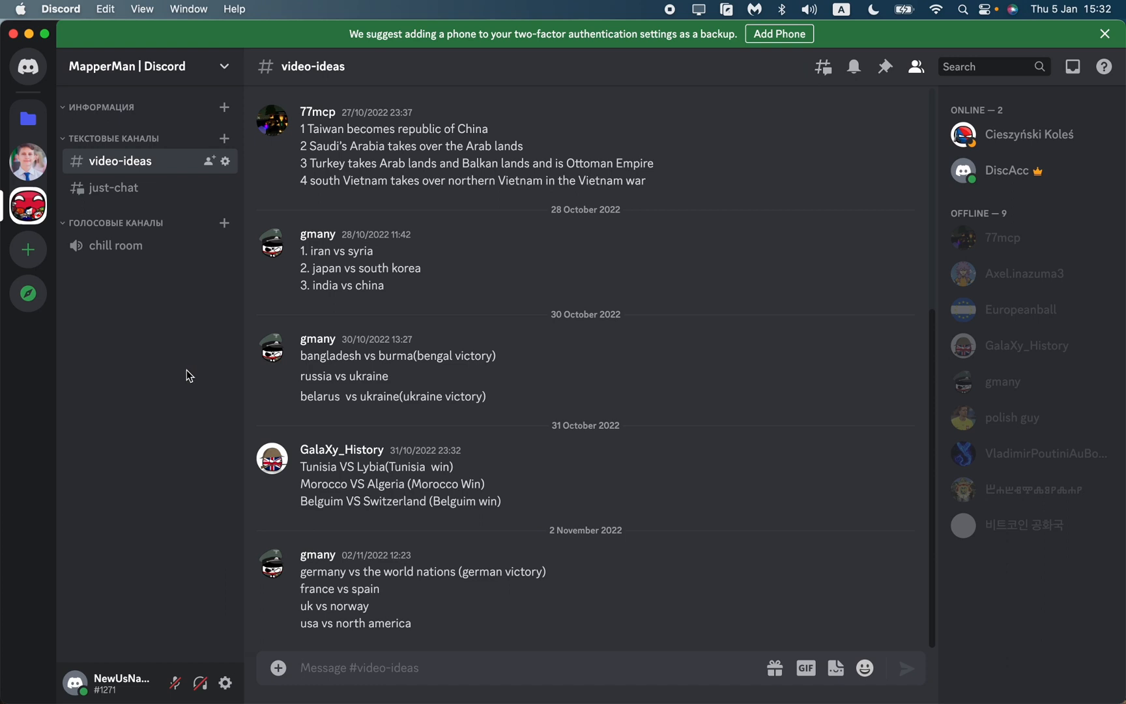
mouse_move(148, 320)
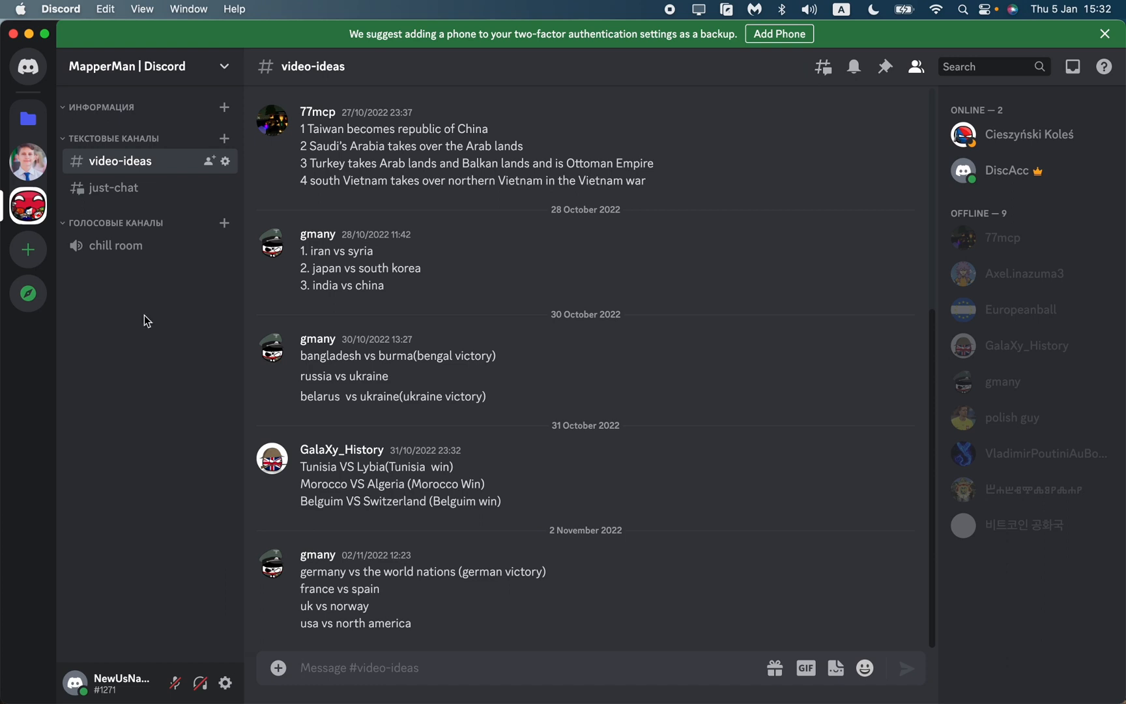
Switch to the other server showing its основной channel and member list.
left_click(28, 206)
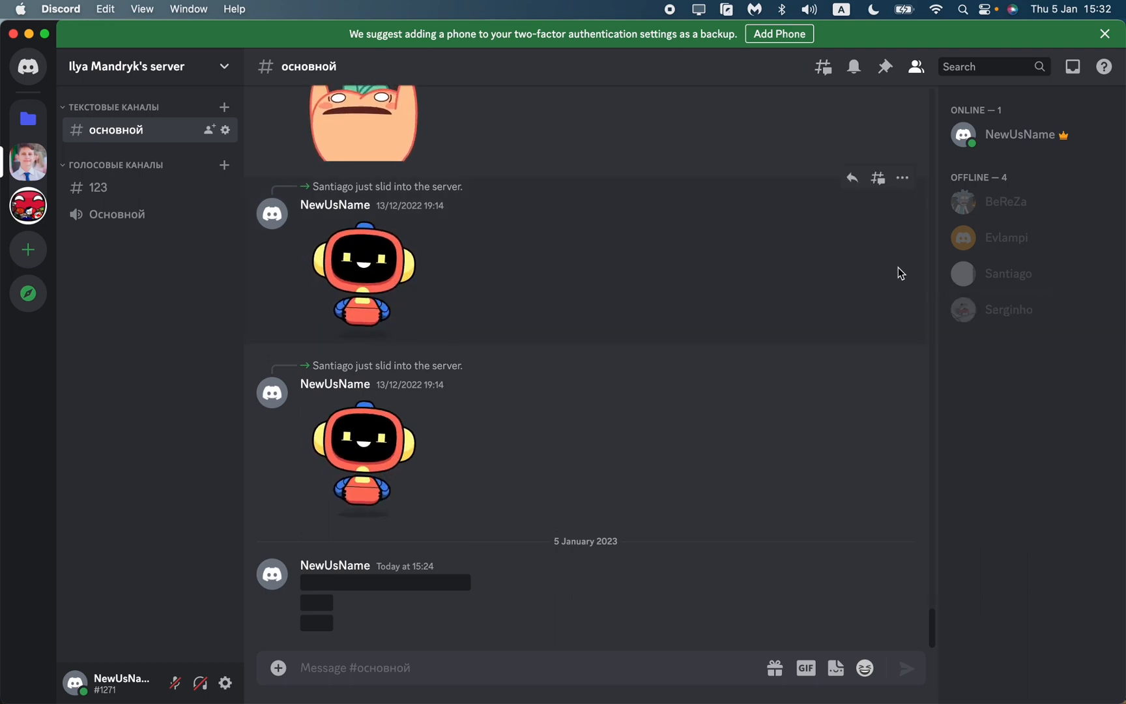
mouse_move(101, 688)
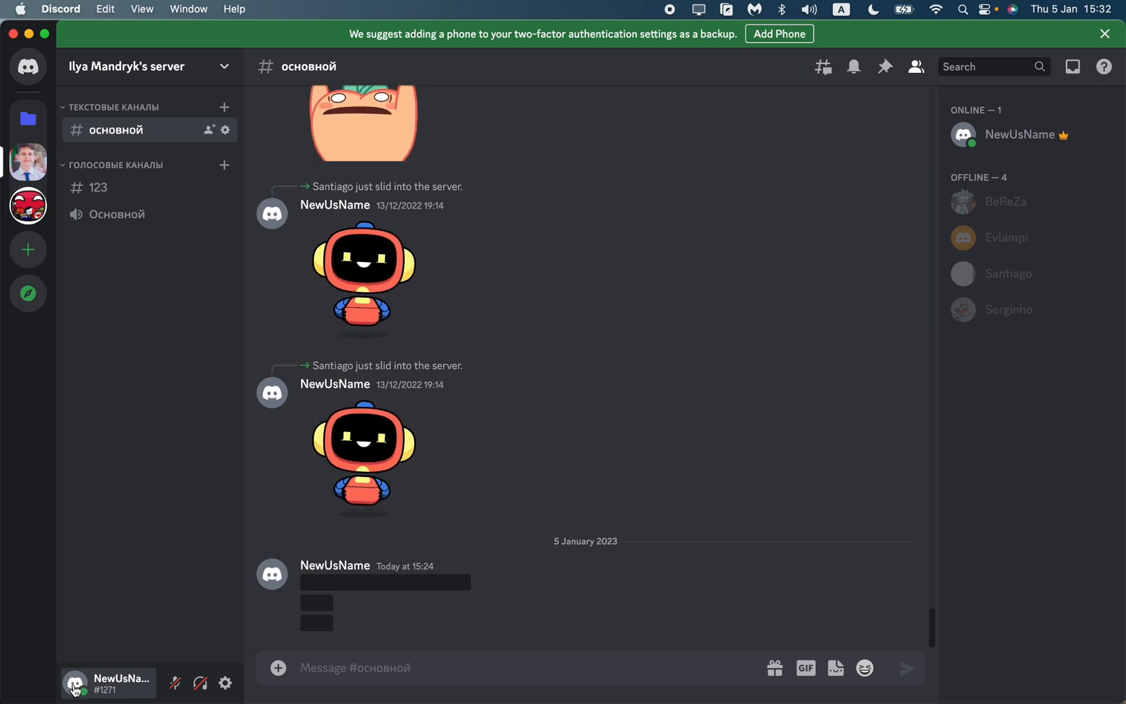
Change your own status from Online to Idle via the profile card.
left_click(109, 680)
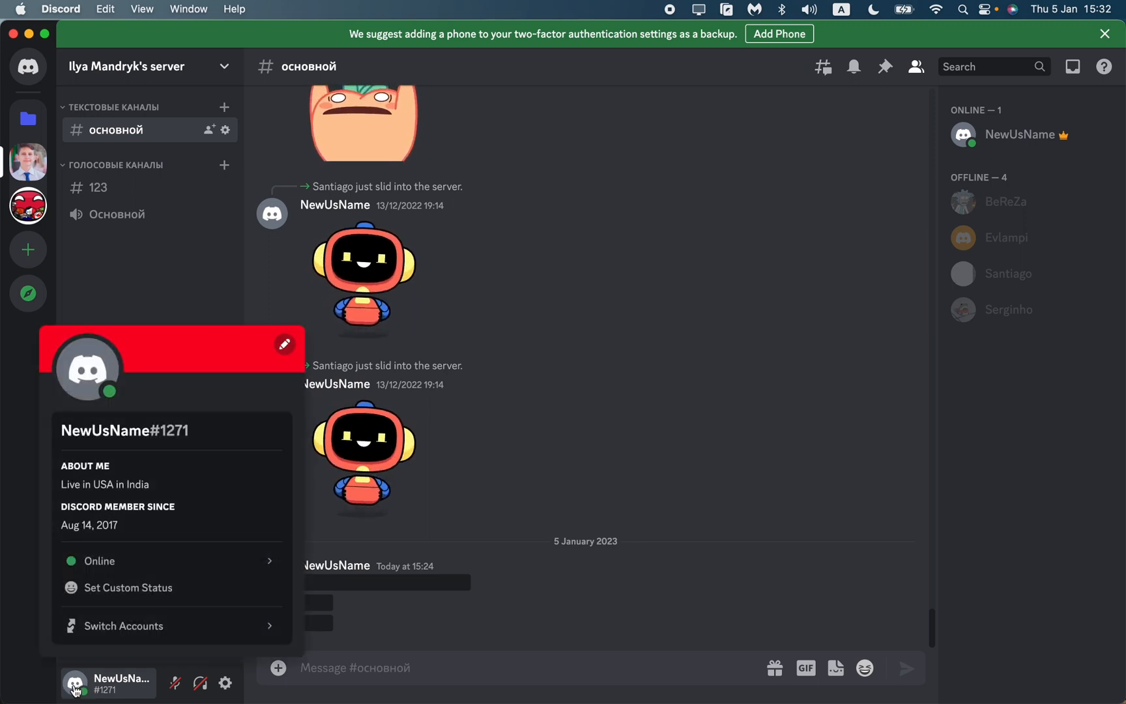
left_click(99, 560)
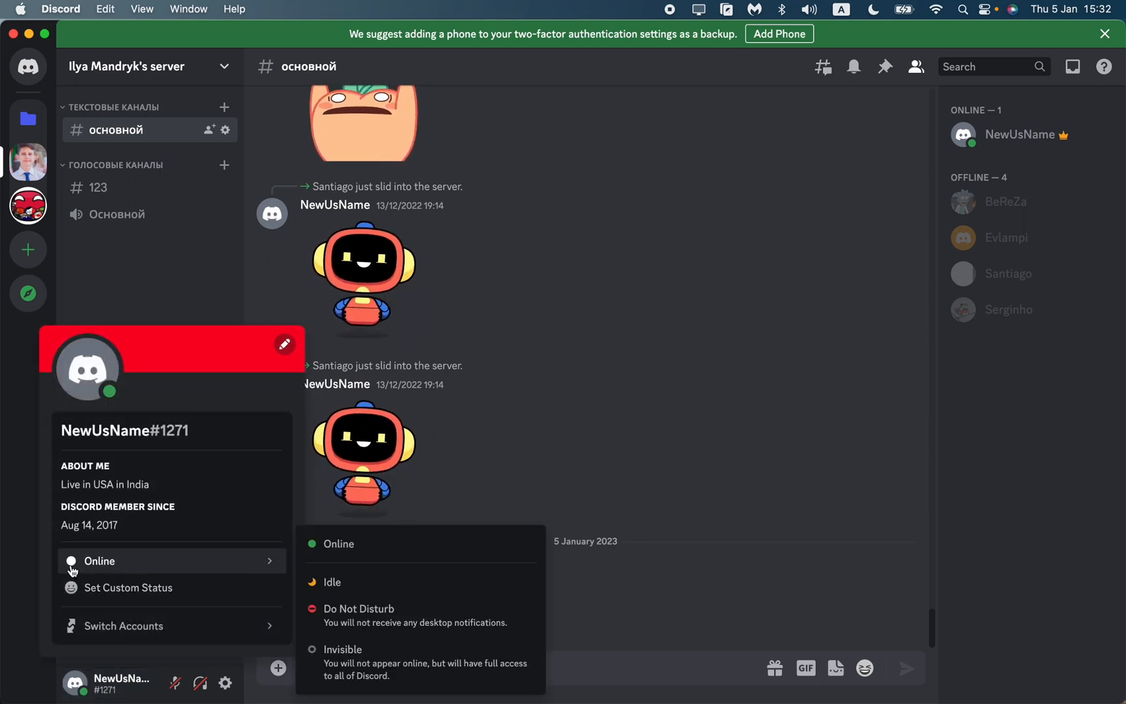
mouse_move(333, 582)
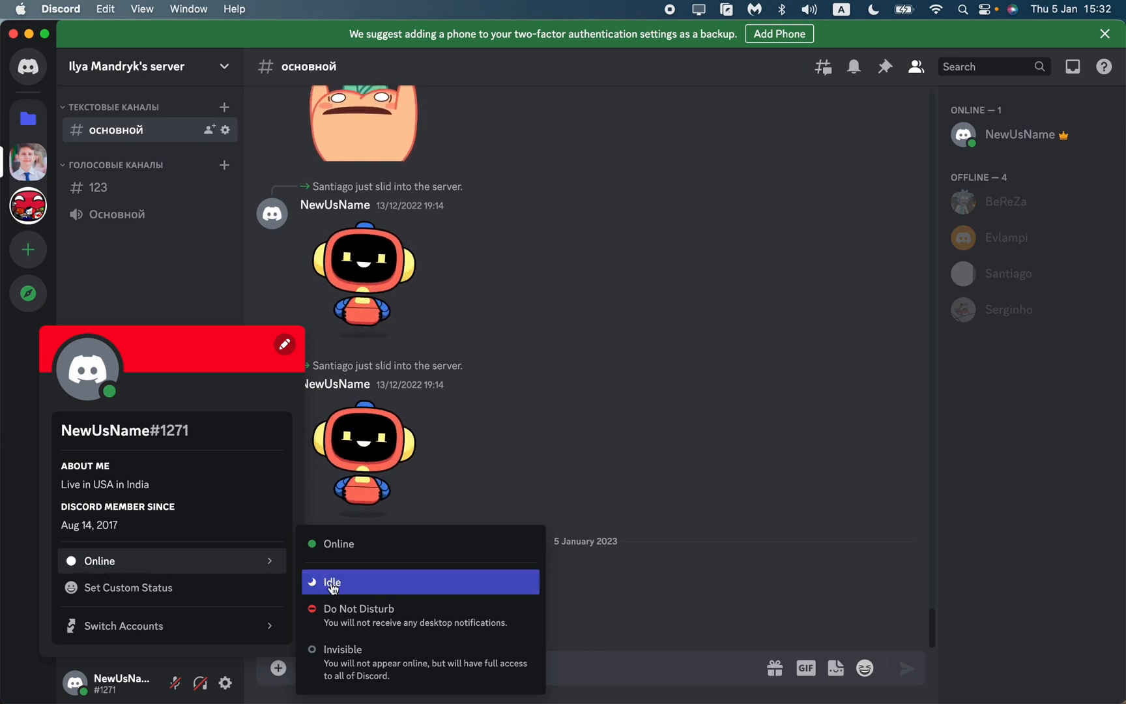
left_click(332, 582)
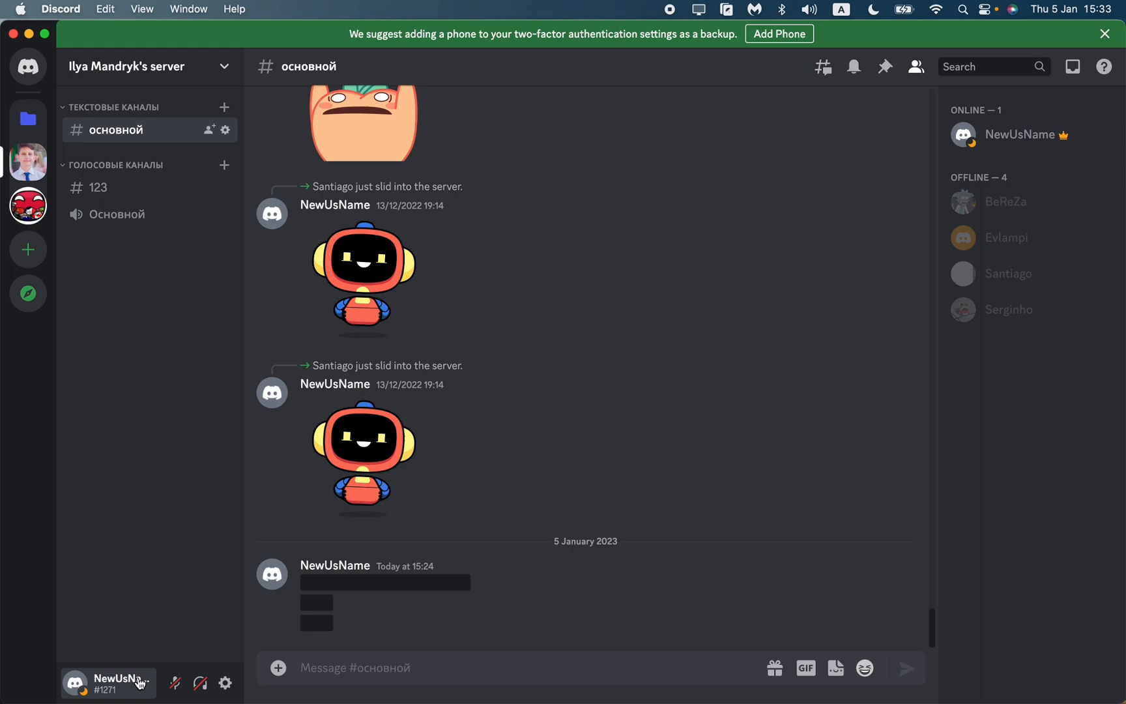
Set your status to Invisible so you appear among offline members.
left_click(108, 678)
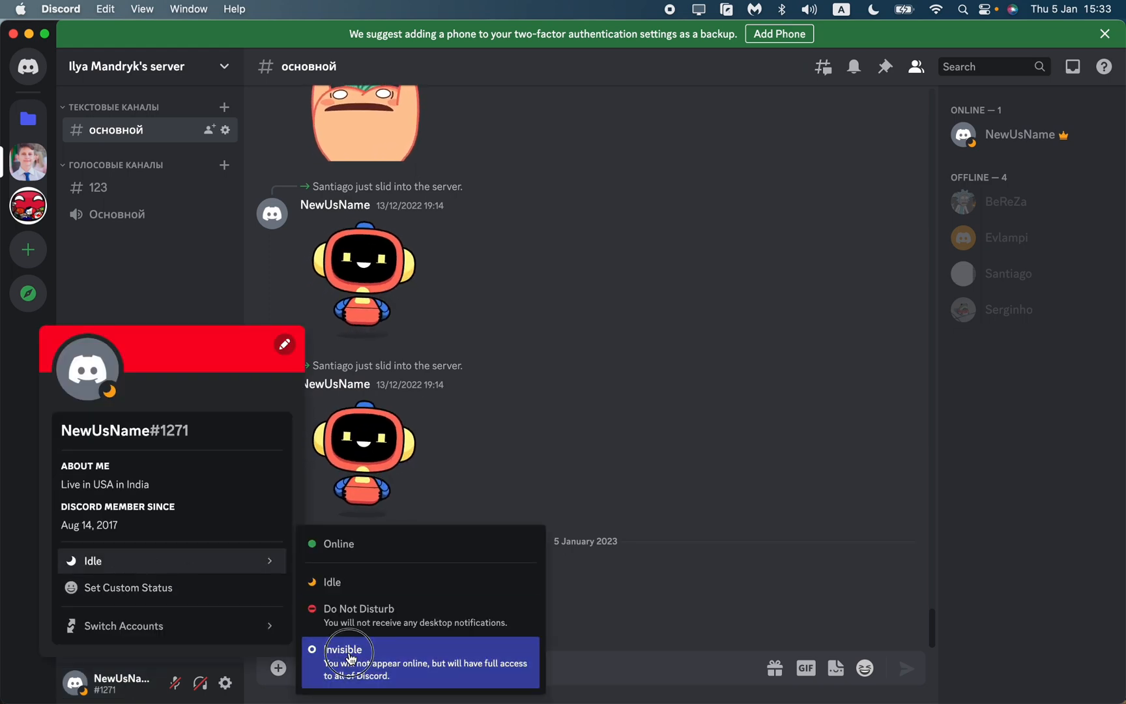
left_click(347, 651)
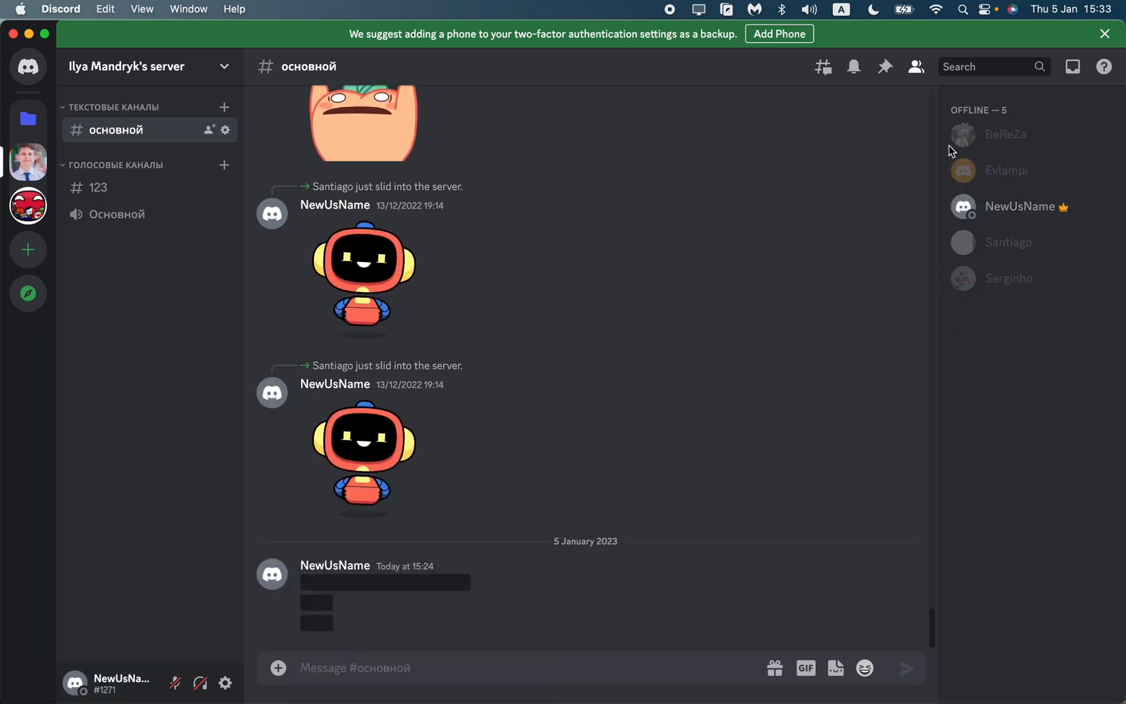
mouse_move(709, 396)
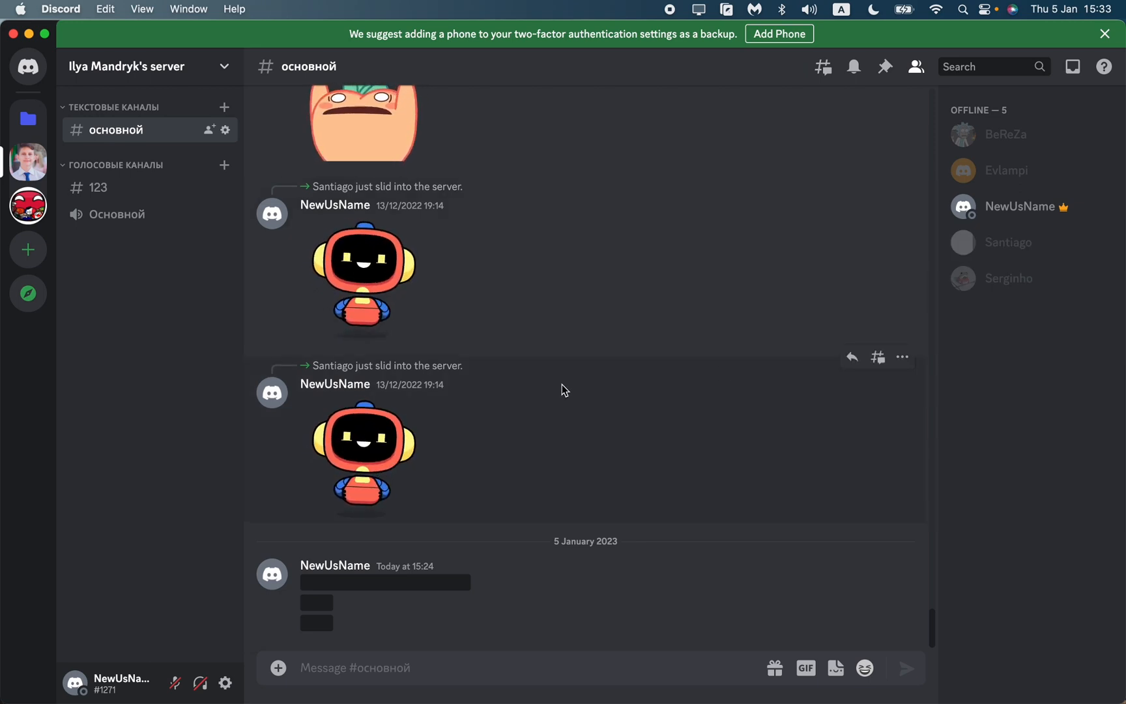
Draft "How To Hide Active Now on Discord" in the основной message box without sending.
type("How To Hide Active Now on Discord")
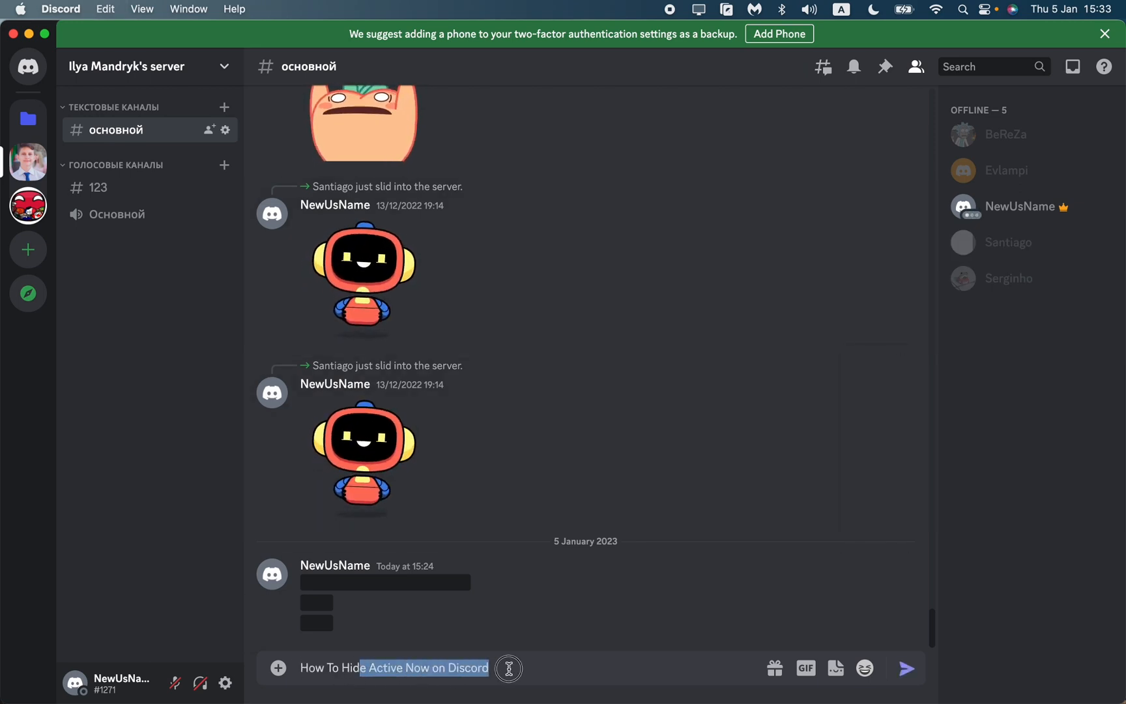
mouse_move(600, 382)
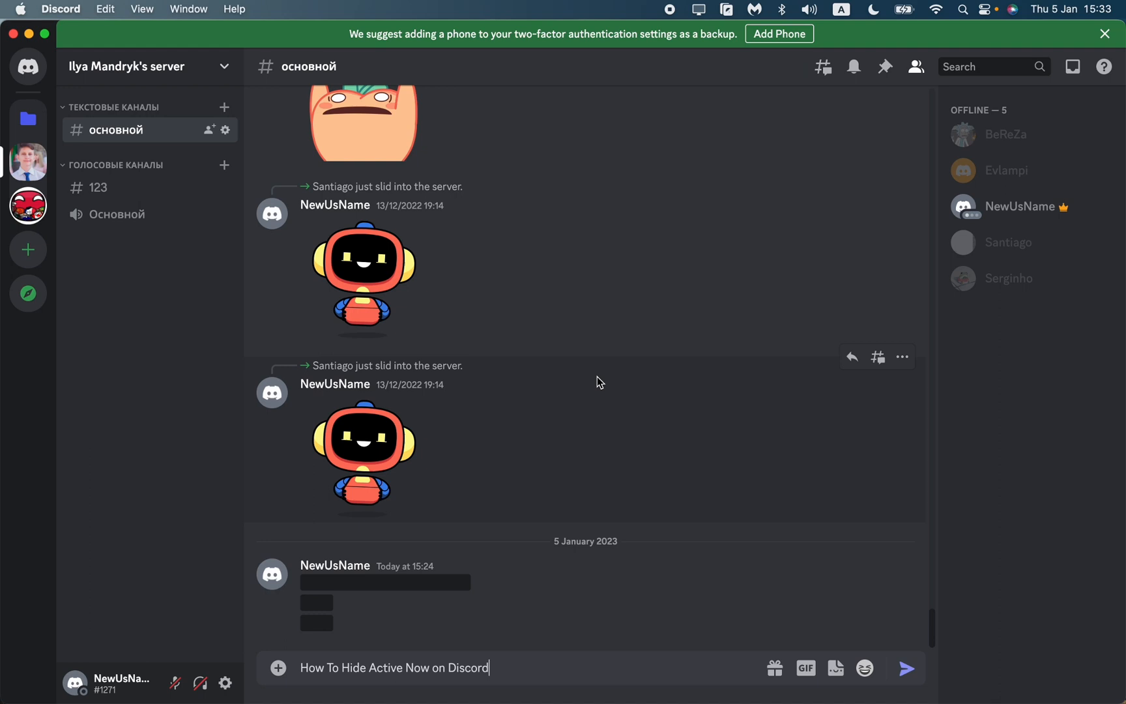
mouse_move(687, 56)
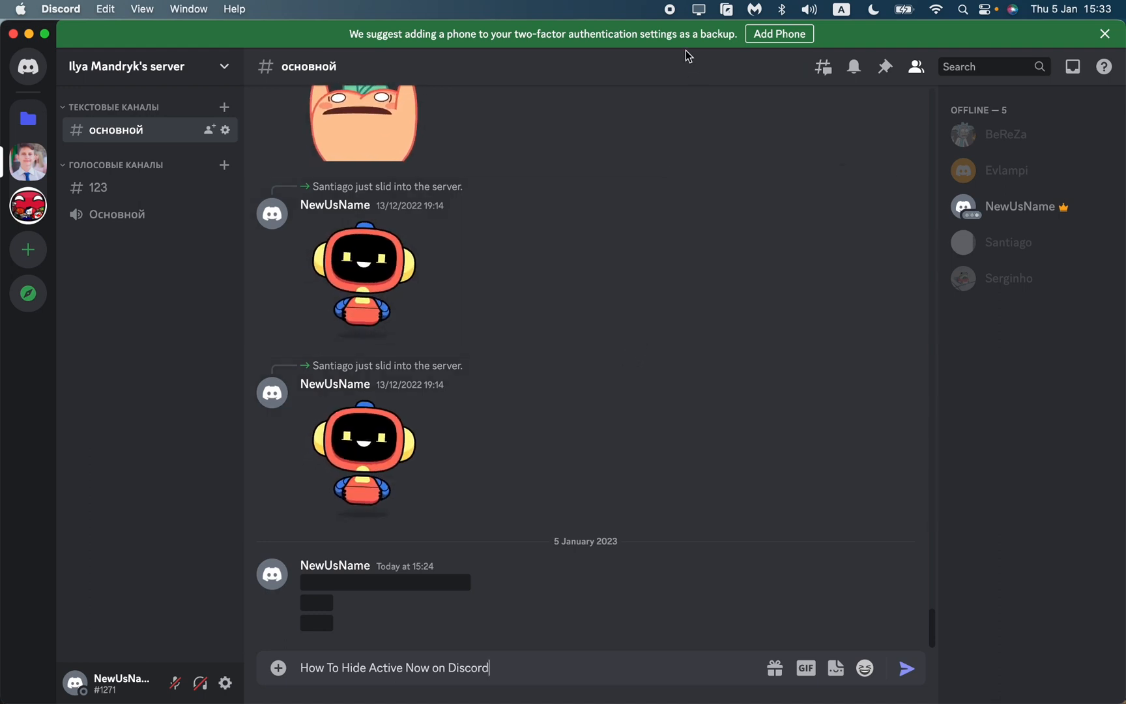